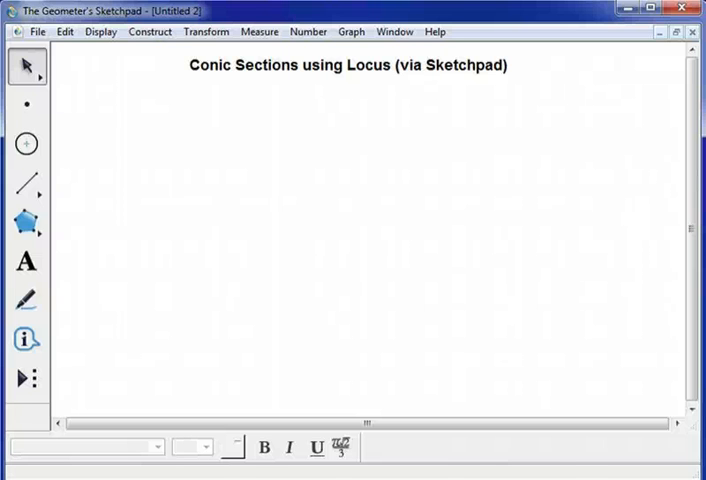
mouse_move(48, 448)
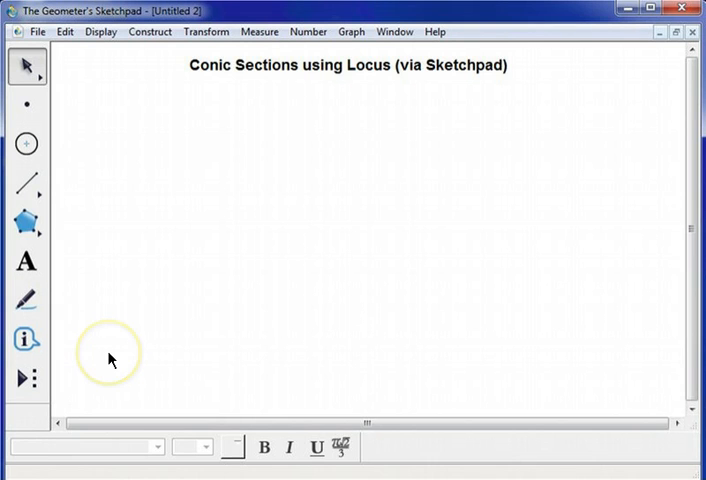
mouse_move(27, 186)
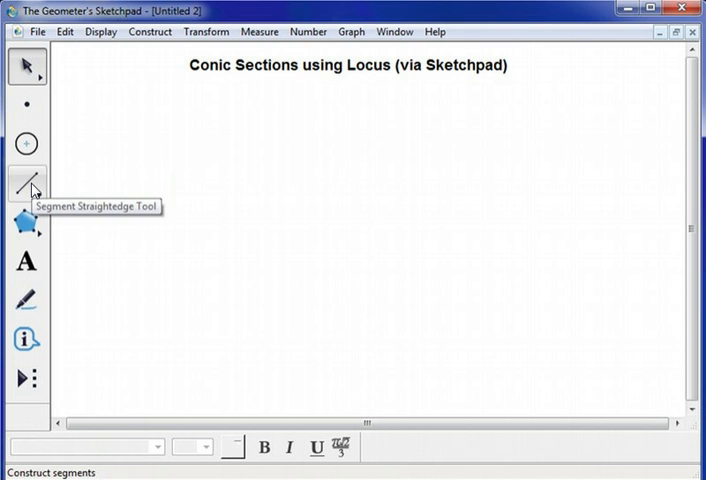
- Draw line AB across the lower part of the page with the Line tool
click(27, 184)
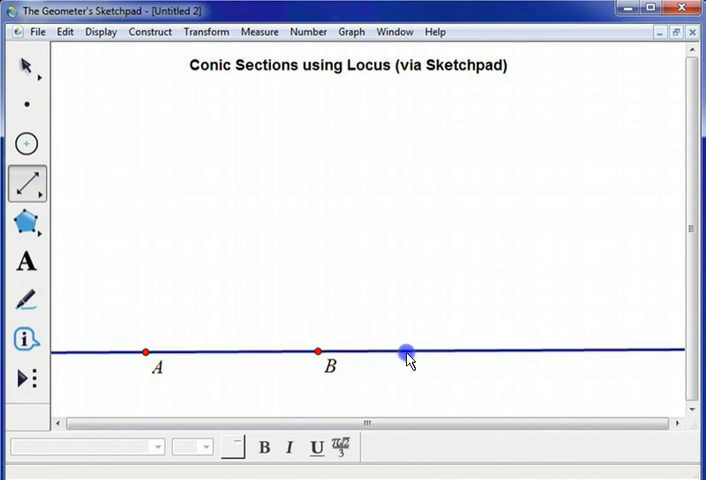
drag(407, 357, 575, 352)
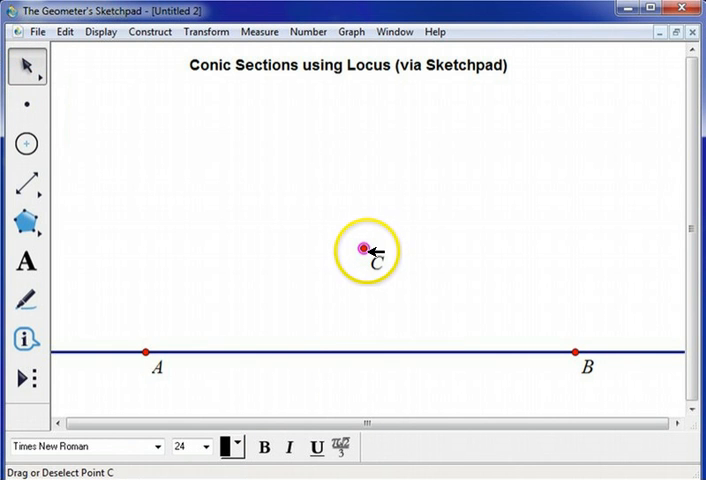
mouse_move(222, 291)
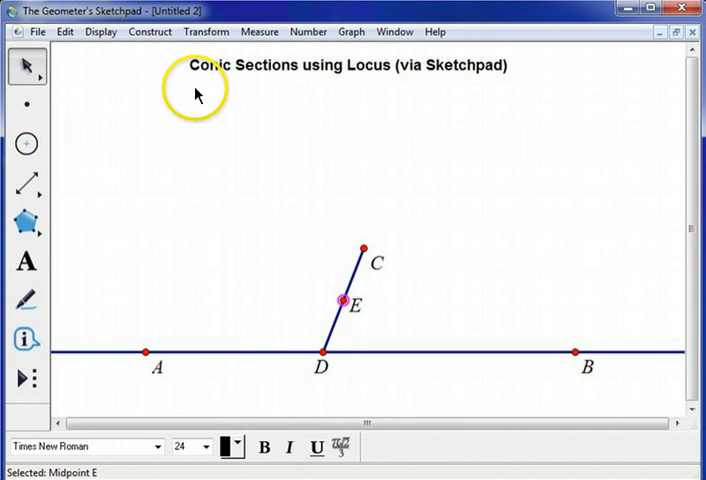
- Construct the perpendicular line through E on segment CD, then slide D along line AB
click(350, 280)
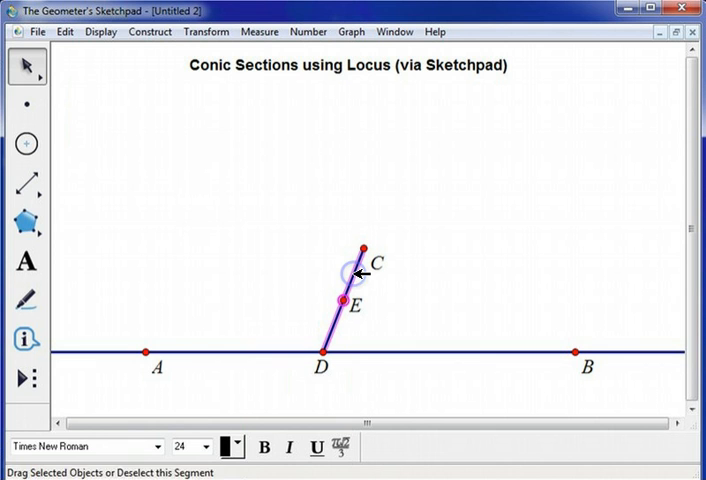
click(150, 31)
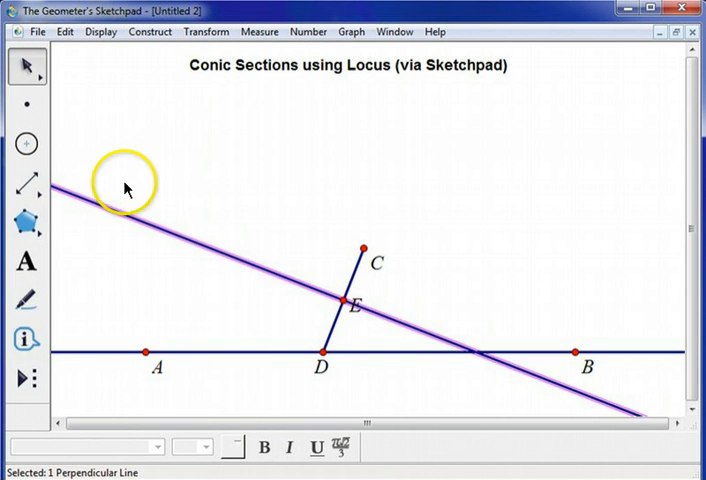
mouse_move(230, 250)
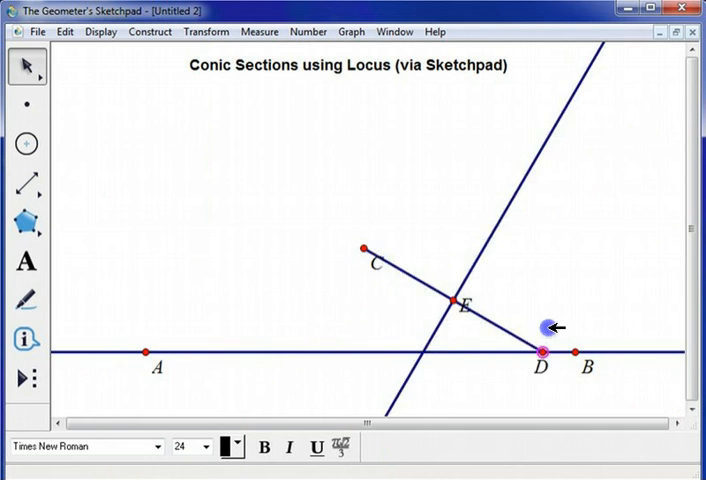
drag(543, 351, 176, 351)
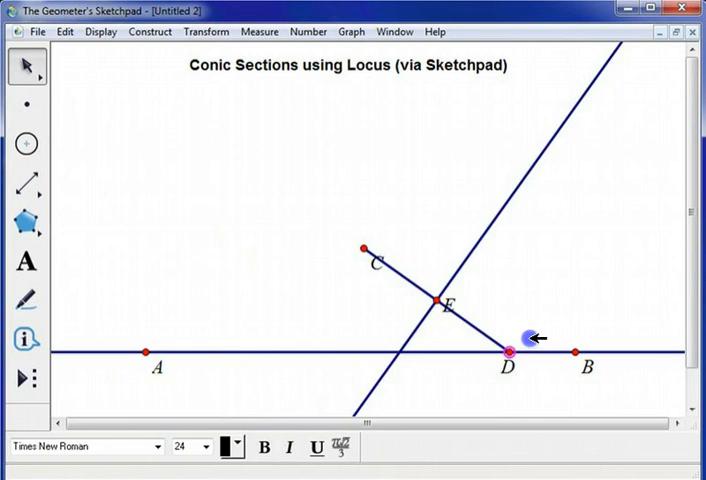
drag(508, 351, 460, 354)
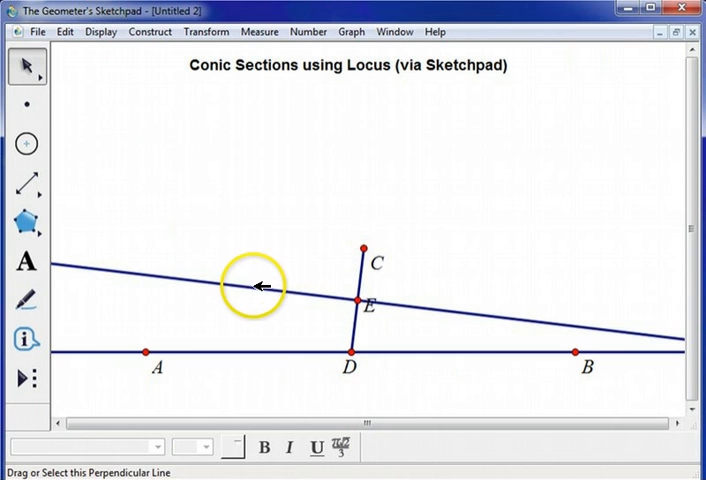
- Turn on tracing for the perpendicular bisector and drag D along line AB
click(255, 287)
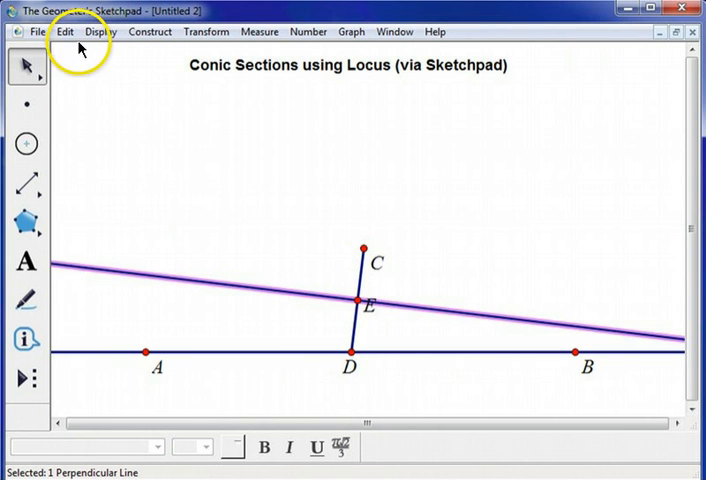
click(100, 31)
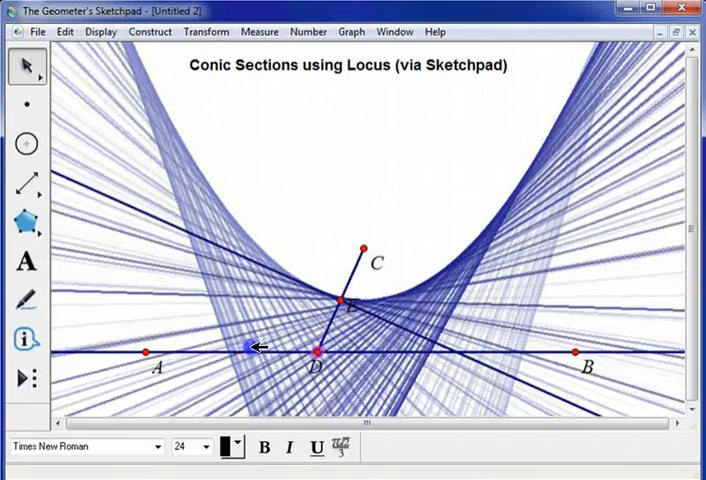
drag(248, 350, 418, 362)
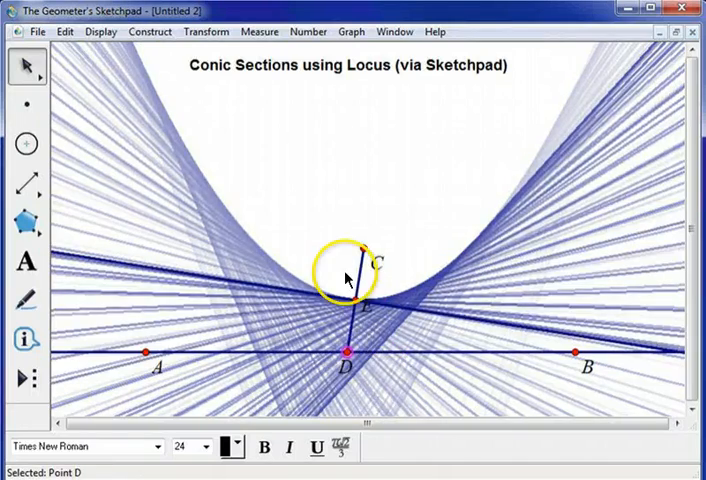
drag(347, 278, 347, 355)
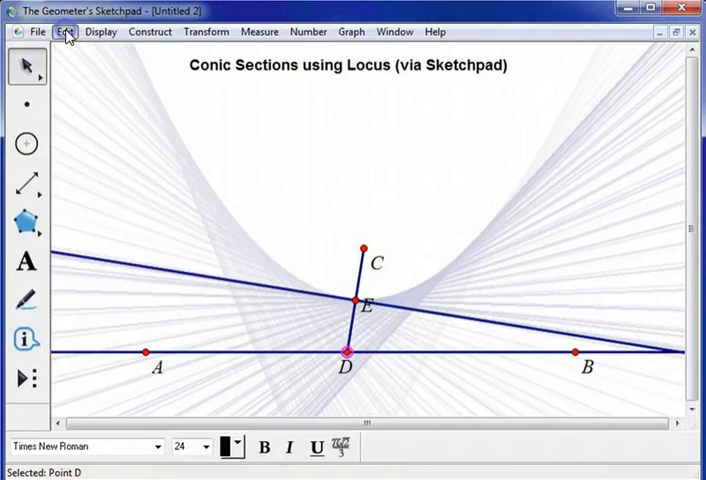
- Create and confirm an Animation action button for point D, then deselect it
click(64, 31)
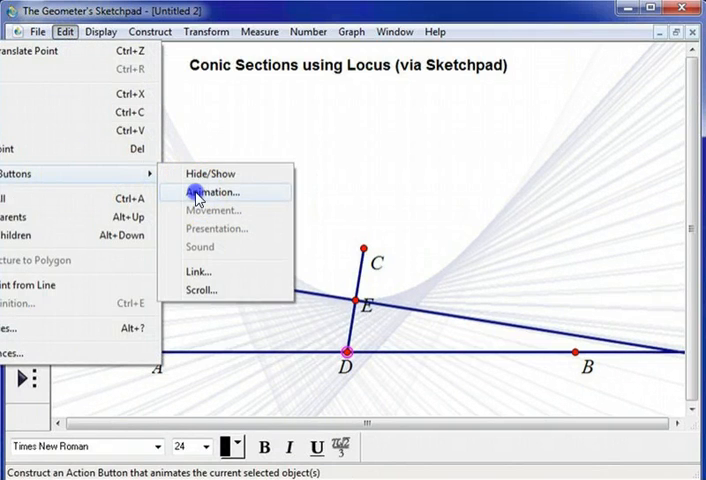
click(210, 192)
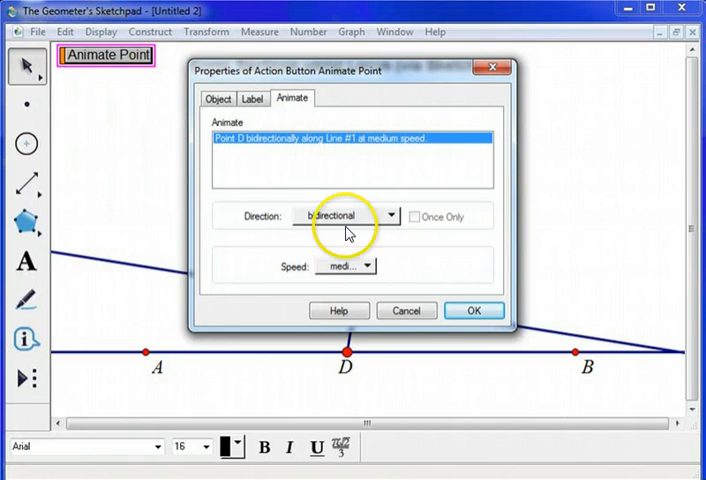
click(474, 310)
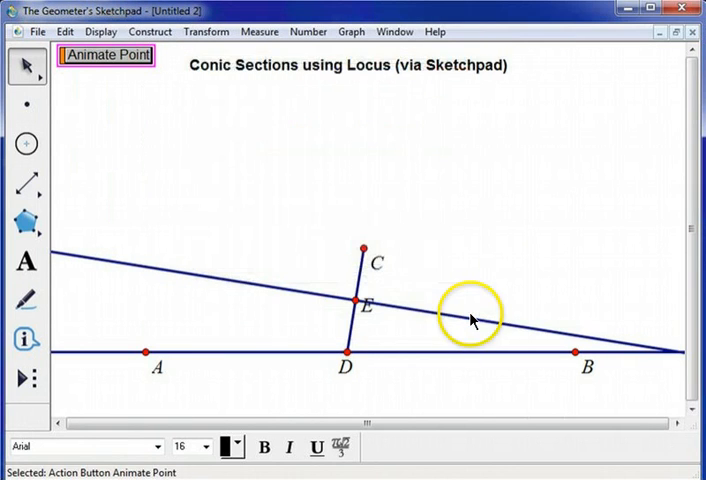
click(108, 55)
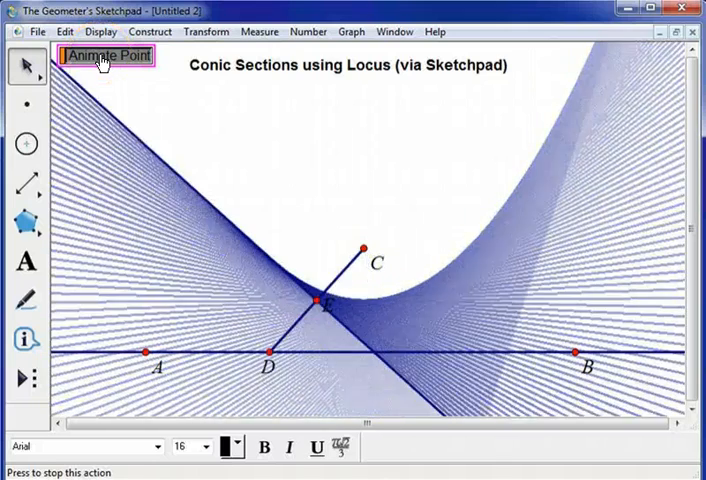
- In Preferences' Color tab, set Fade Traces Over Time toward Slow and apply
click(63, 31)
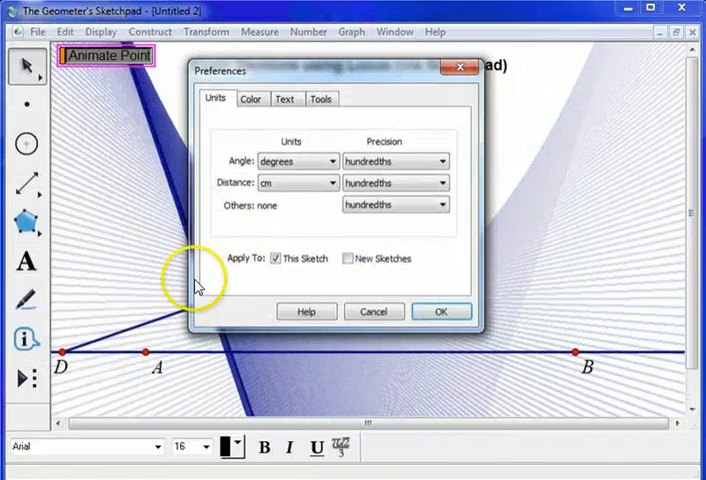
click(250, 98)
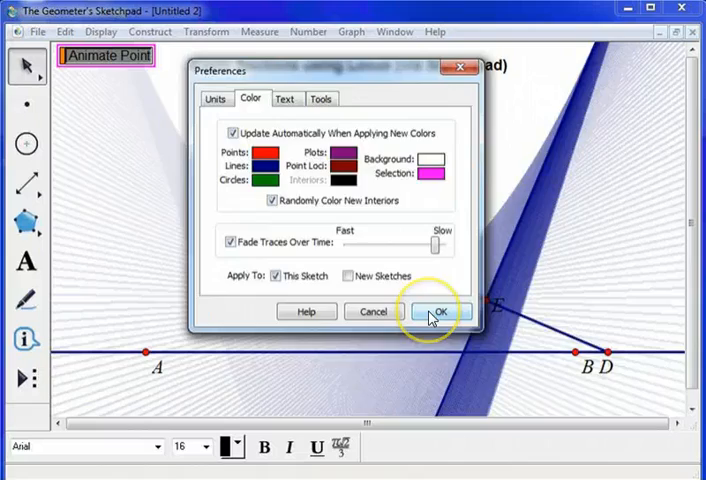
click(437, 311)
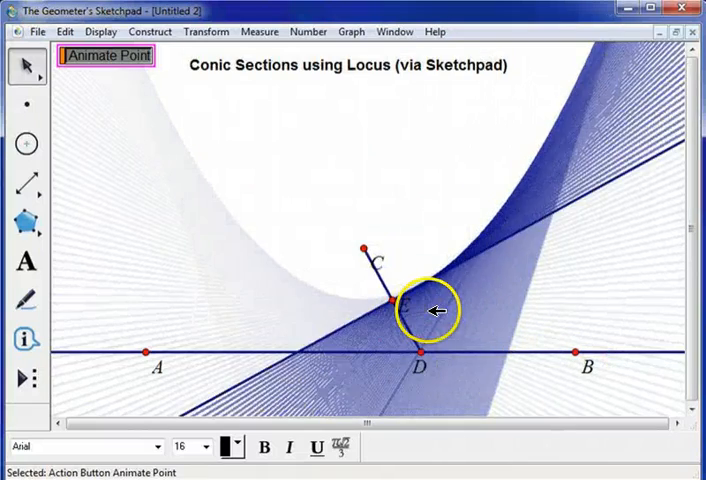
- Run Animate Point again, then add a blank page 2 via Document Options
click(114, 57)
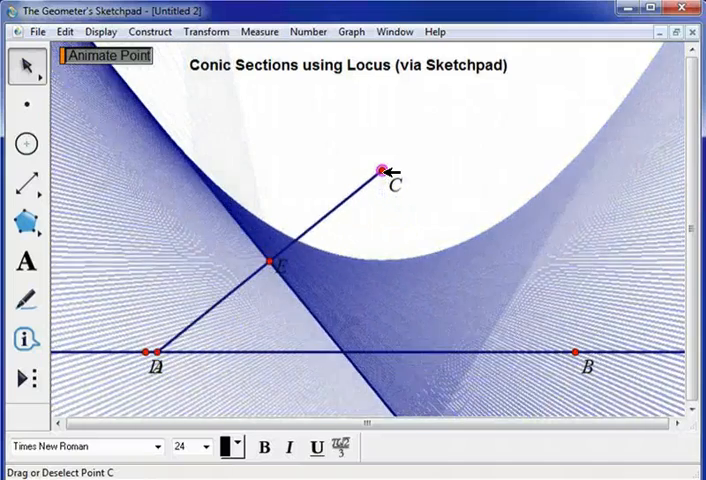
click(103, 55)
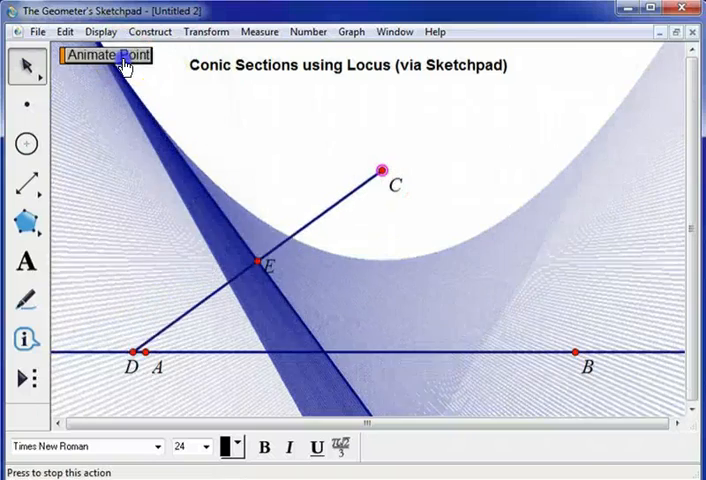
click(38, 31)
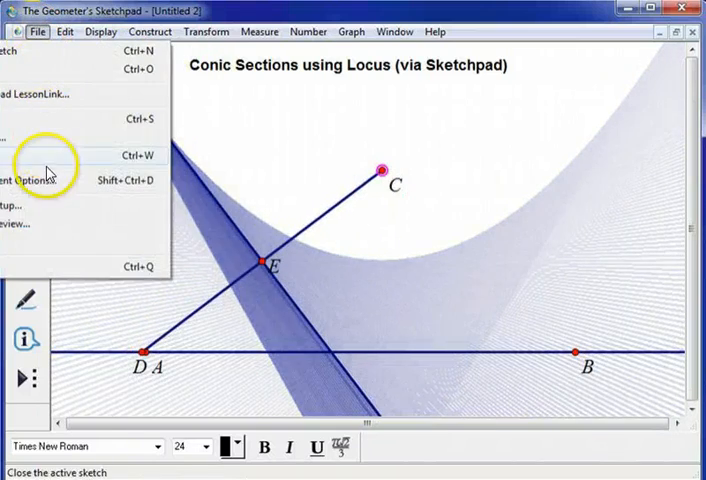
click(35, 180)
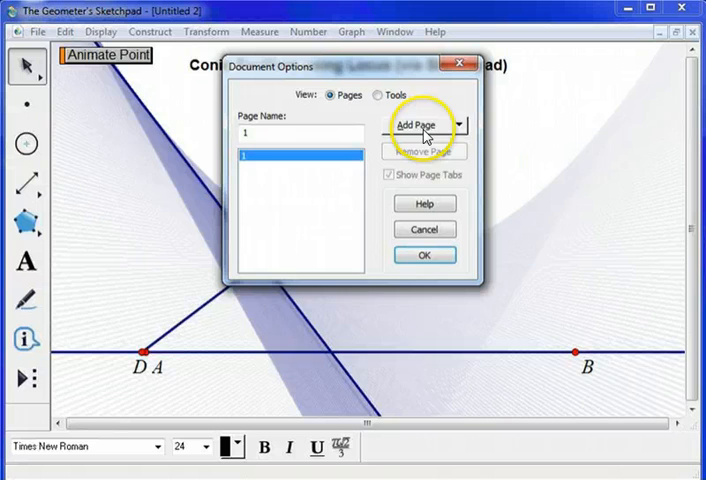
click(421, 124)
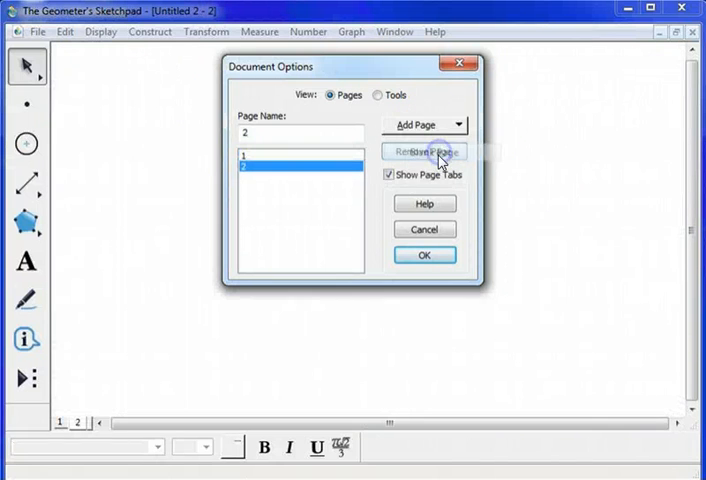
click(283, 137)
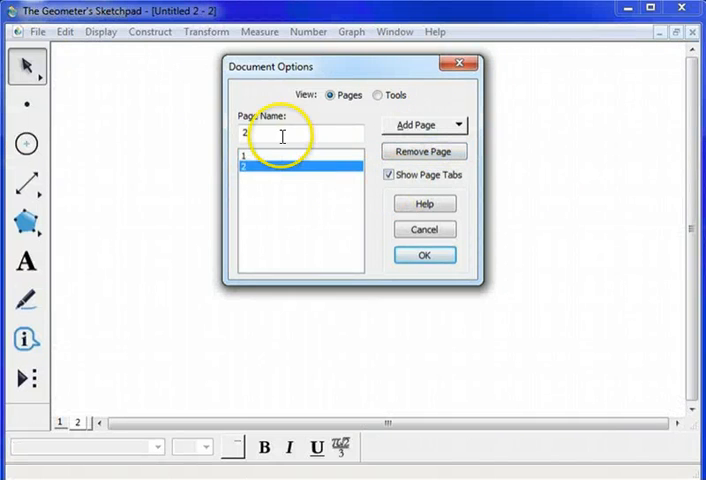
- Draw a large circle centred at point A with the Compass tool
click(424, 255)
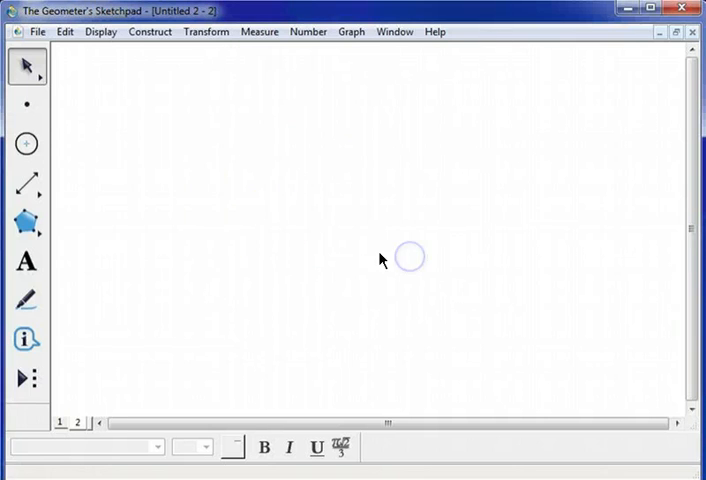
click(25, 144)
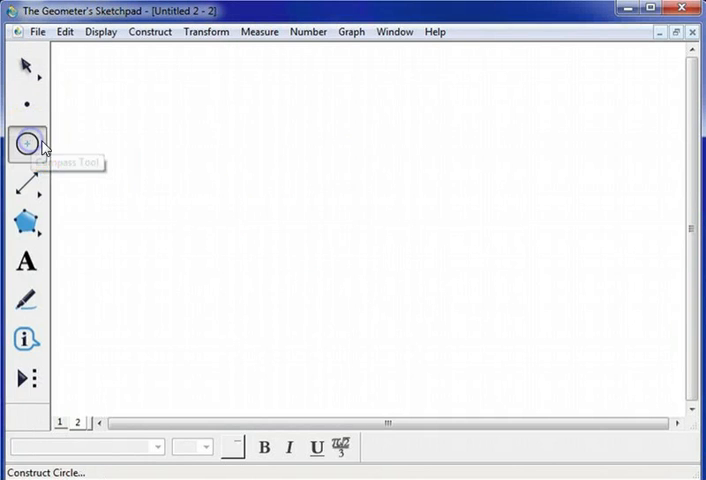
drag(280, 208, 438, 255)
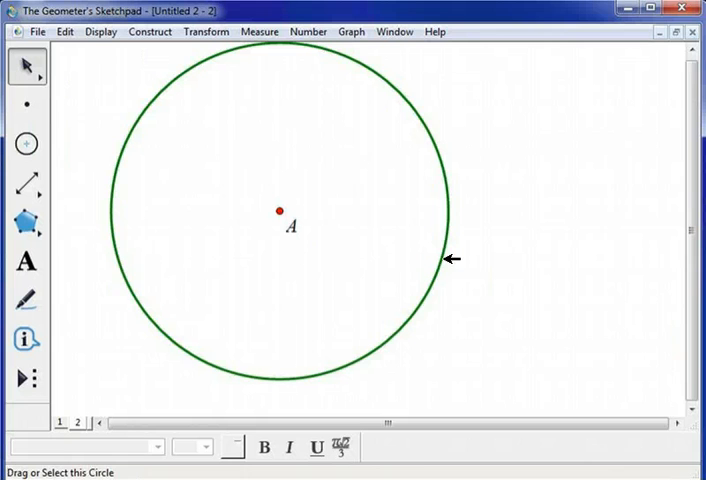
mouse_move(436, 261)
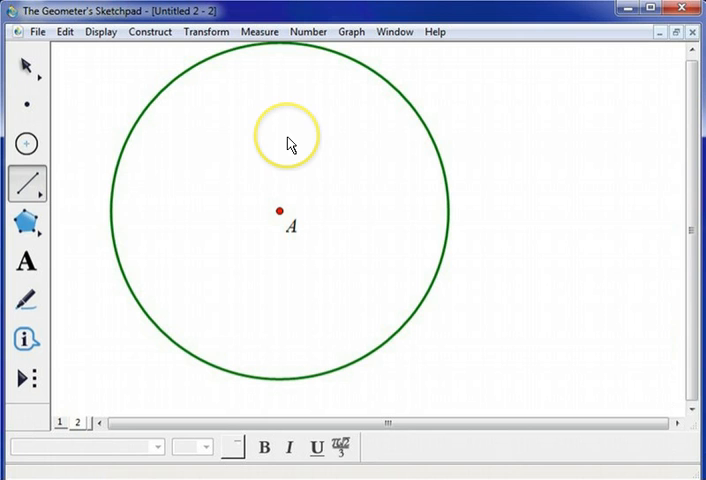
- Draw segment CD from inside the circle to D on it, and reposition label A
drag(288, 137, 422, 192)
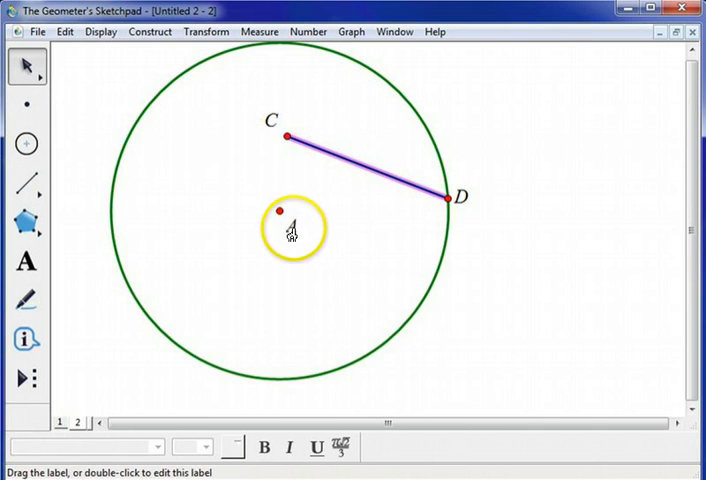
drag(294, 228, 338, 232)
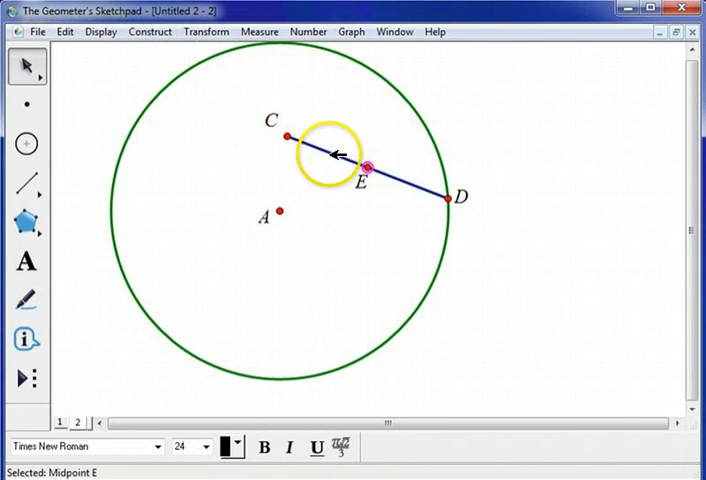
- Construct the perpendicular line through midpoint E of segment CD
click(149, 31)
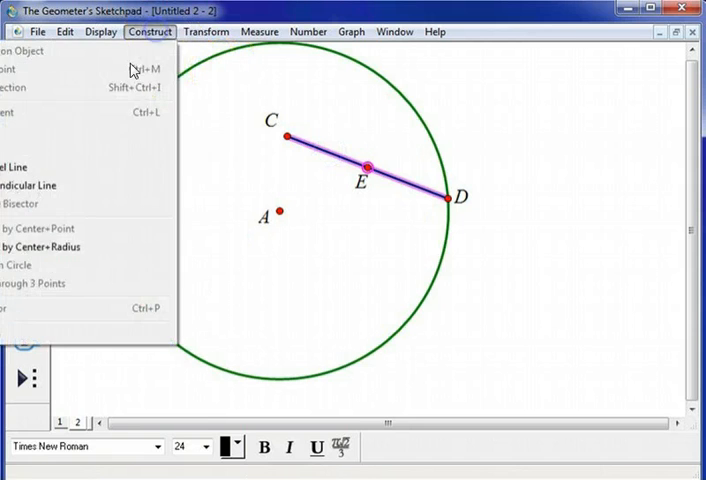
click(28, 185)
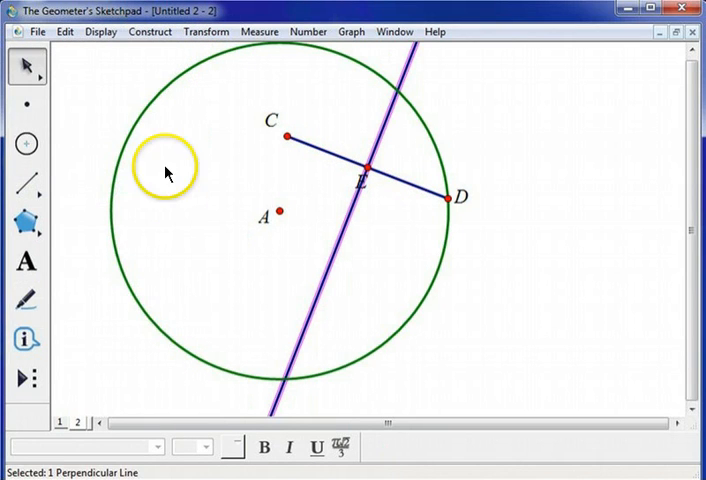
click(100, 31)
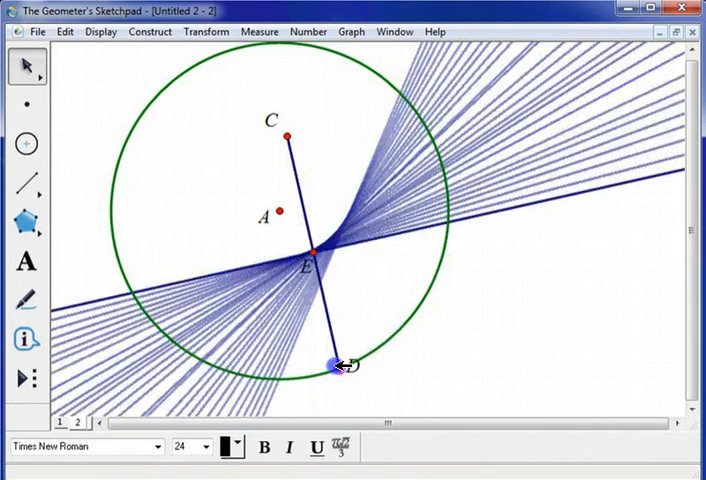
- Sweep D around the circle repeatedly while shifting C, tracing elliptical bisector envelopes
drag(340, 363, 340, 52)
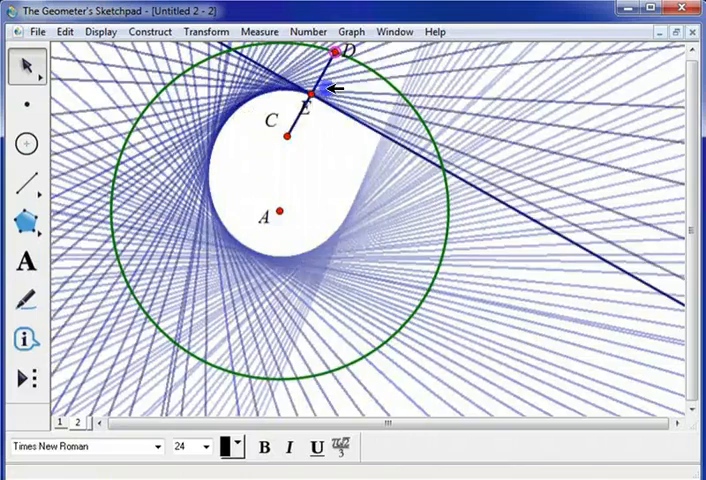
drag(318, 93, 128, 160)
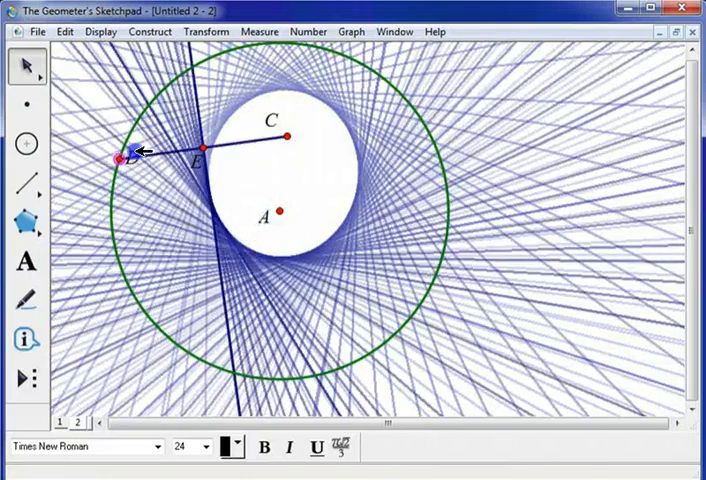
drag(125, 158, 445, 212)
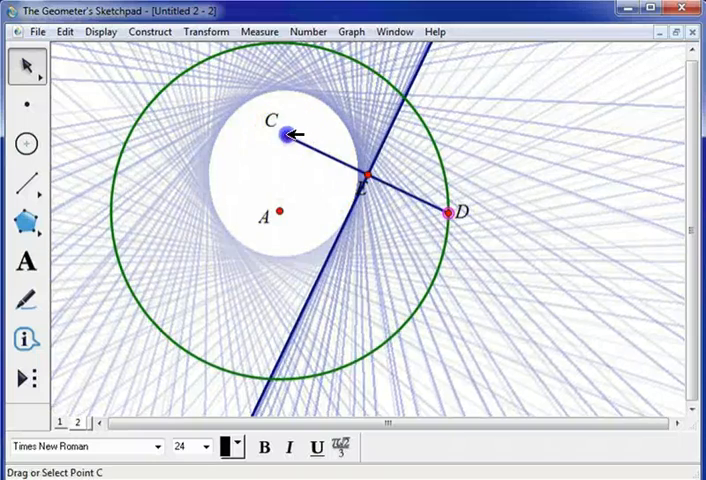
drag(280, 132, 290, 84)
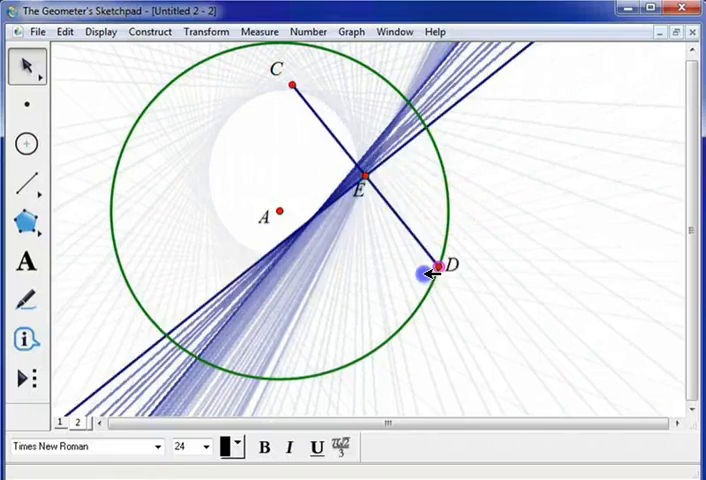
drag(432, 272, 330, 52)
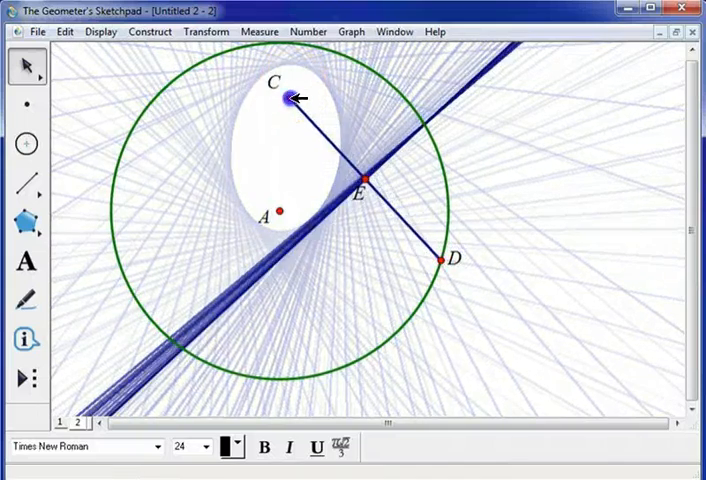
drag(288, 98, 278, 210)
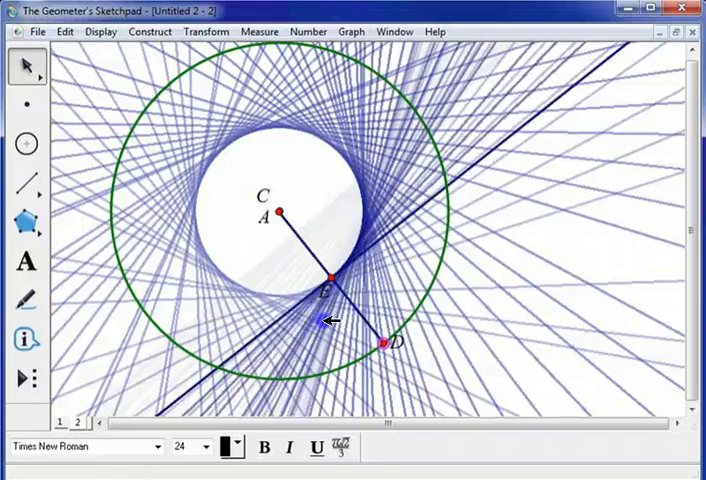
drag(392, 339, 240, 53)
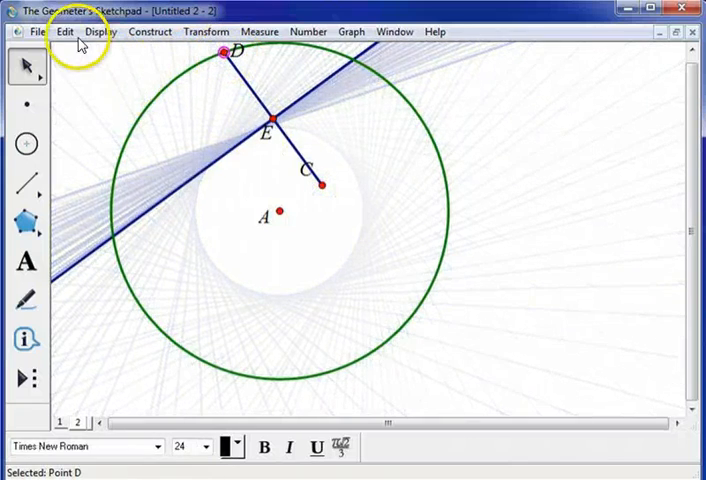
- Create an Animate Point button for D on page 2, accepting counter-clockwise, medium-speed settings
click(64, 31)
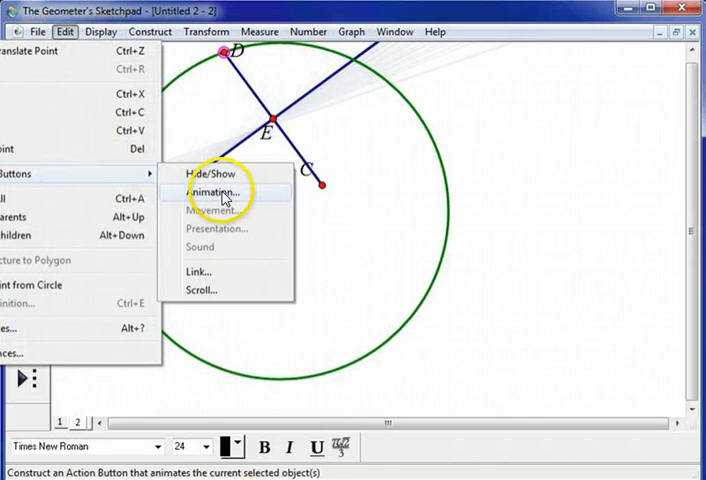
click(216, 191)
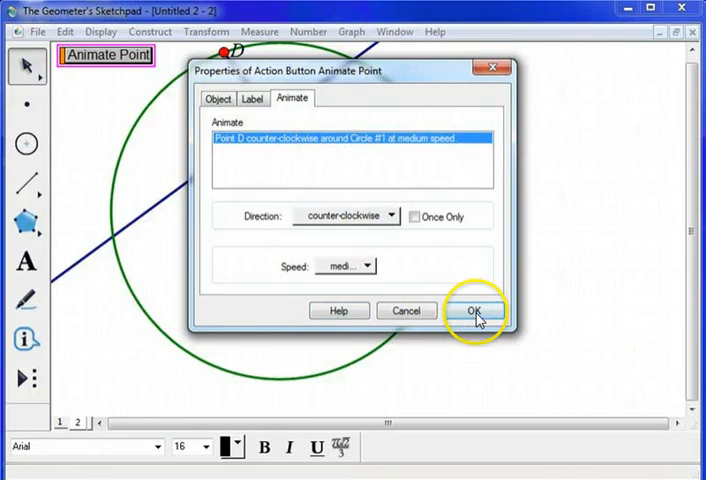
click(474, 310)
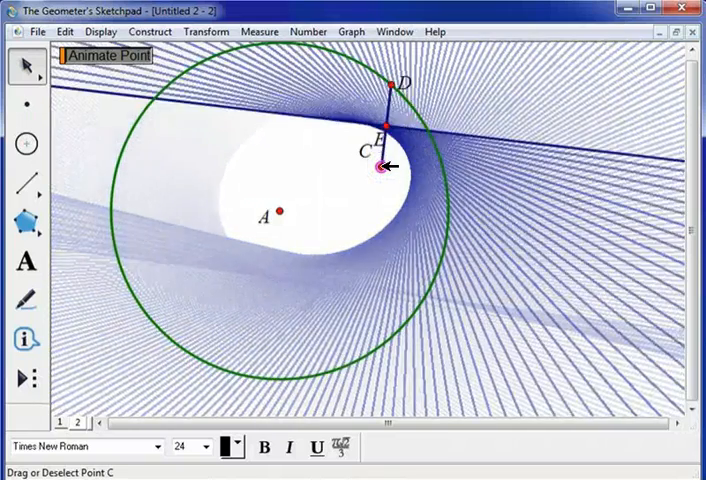
- Drag point C around inside the circle, then out beyond its edge
drag(382, 168, 373, 193)
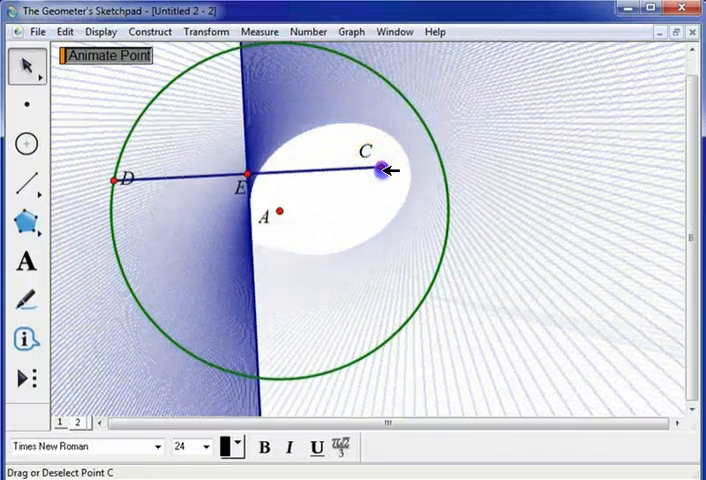
drag(378, 172, 428, 170)
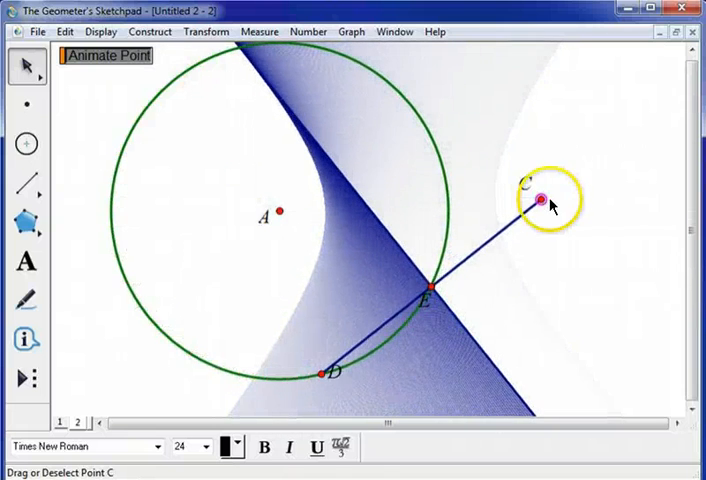
drag(539, 197, 543, 198)
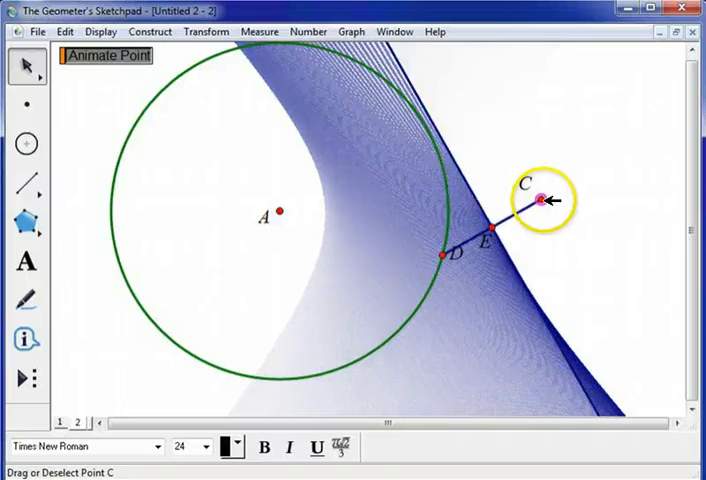
drag(538, 197, 316, 206)
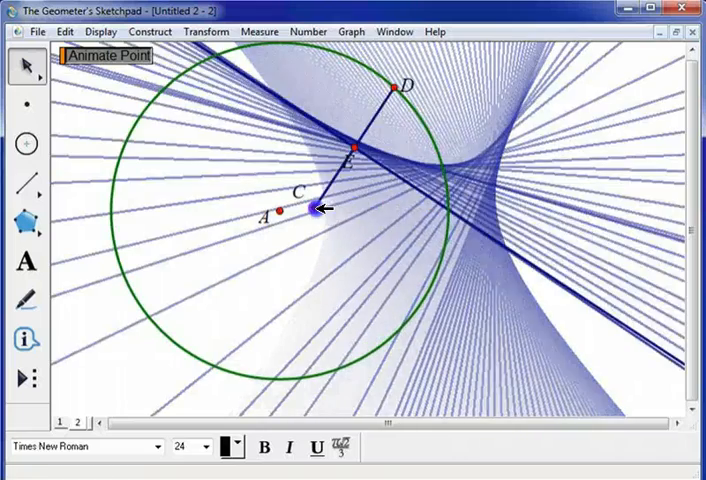
- Move C back inside briefly, then leave it outside the circle's lower right
drag(318, 207, 335, 163)
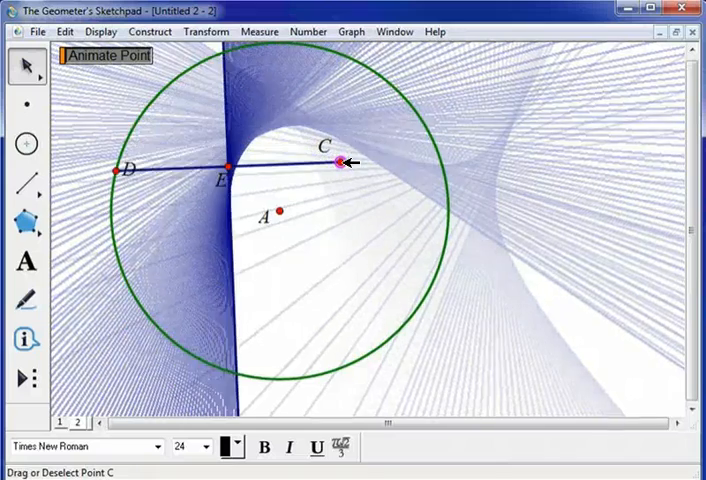
drag(338, 160, 283, 213)
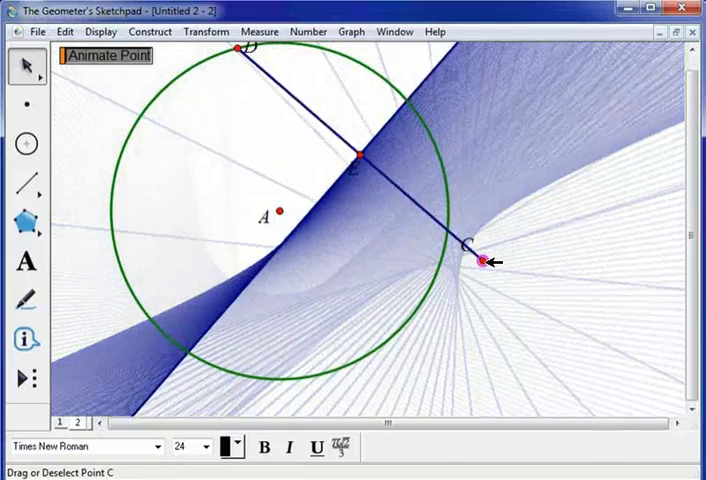
drag(486, 262, 456, 258)
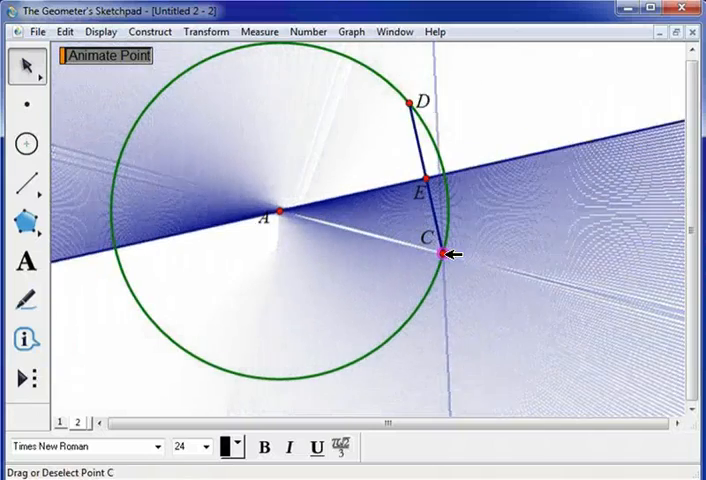
drag(443, 253, 513, 219)
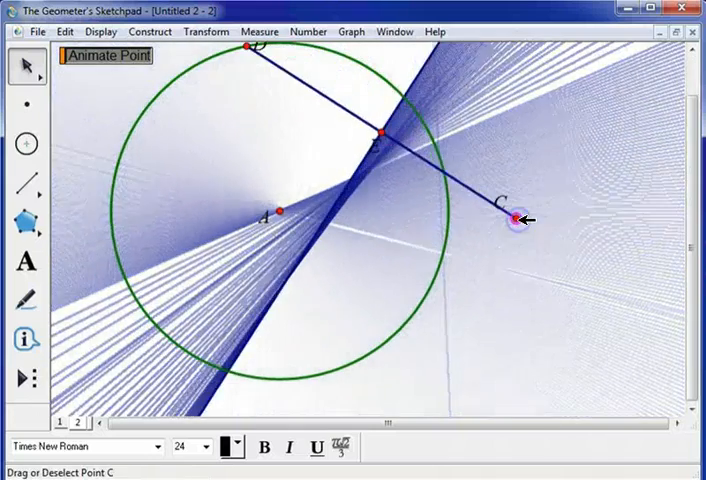